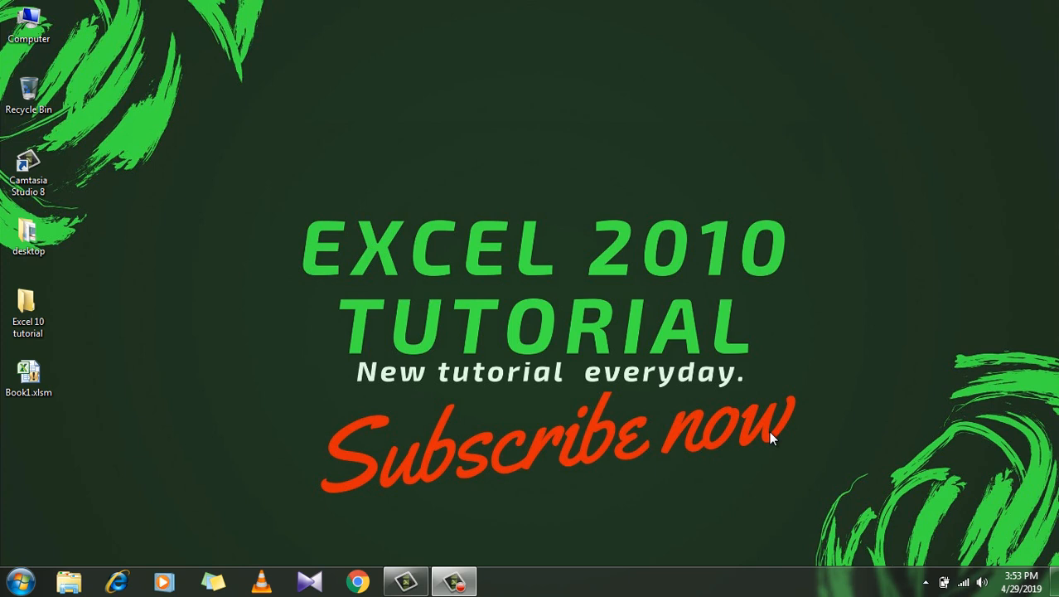
pyautogui.moveTo(721, 130)
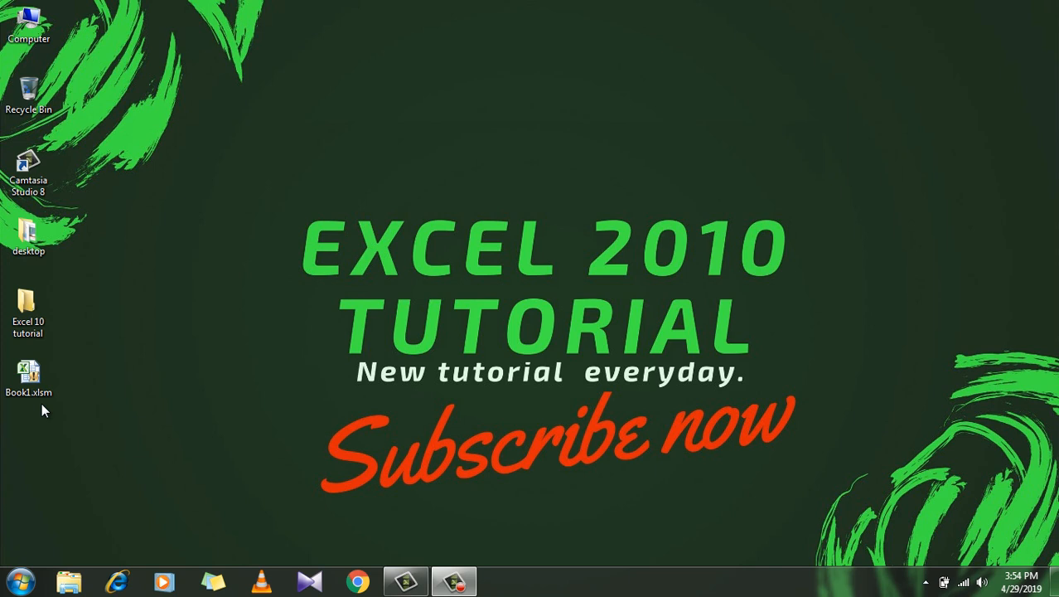
# Open the Book1.xlsm macro workbook from the desktop, showing the macros-disabled warning.
pyautogui.doubleClick(28, 378)
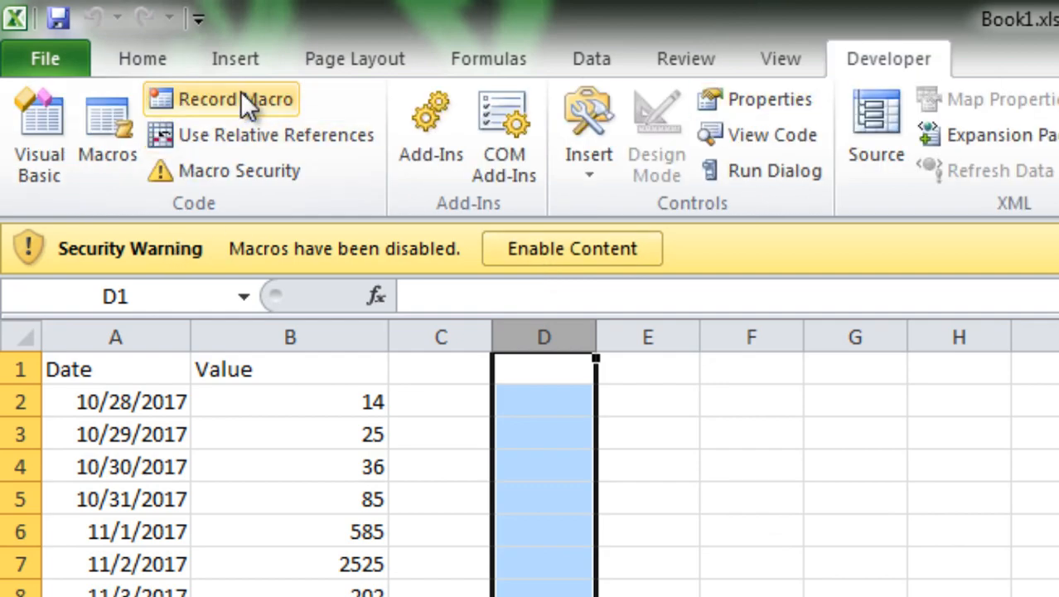
# Show the Trust Center's Macro Settings page via Developer > Macro Security and review the options.
pyautogui.click(238, 169)
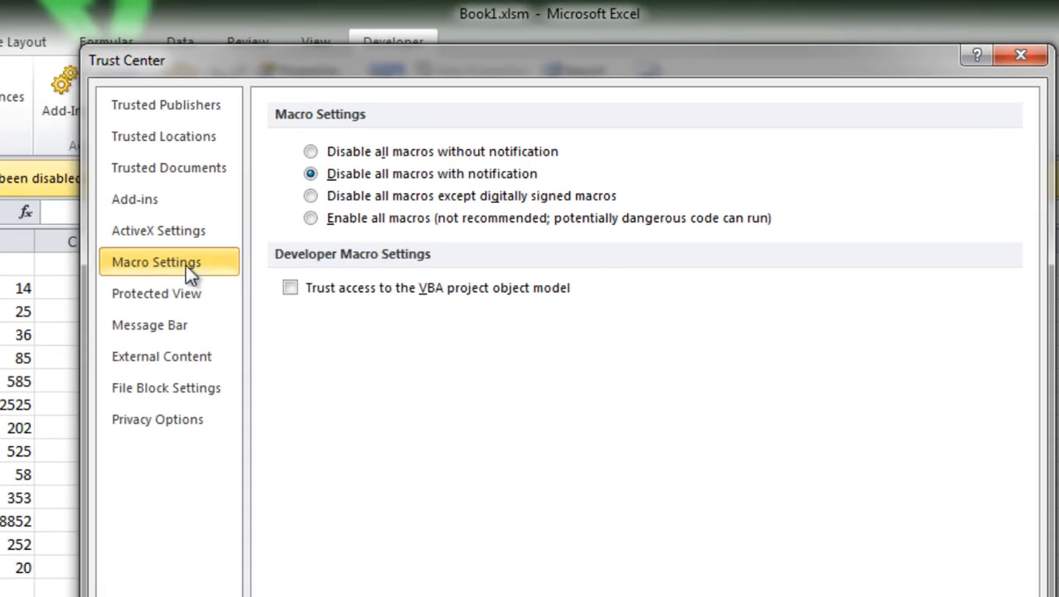
pyautogui.moveTo(207, 273)
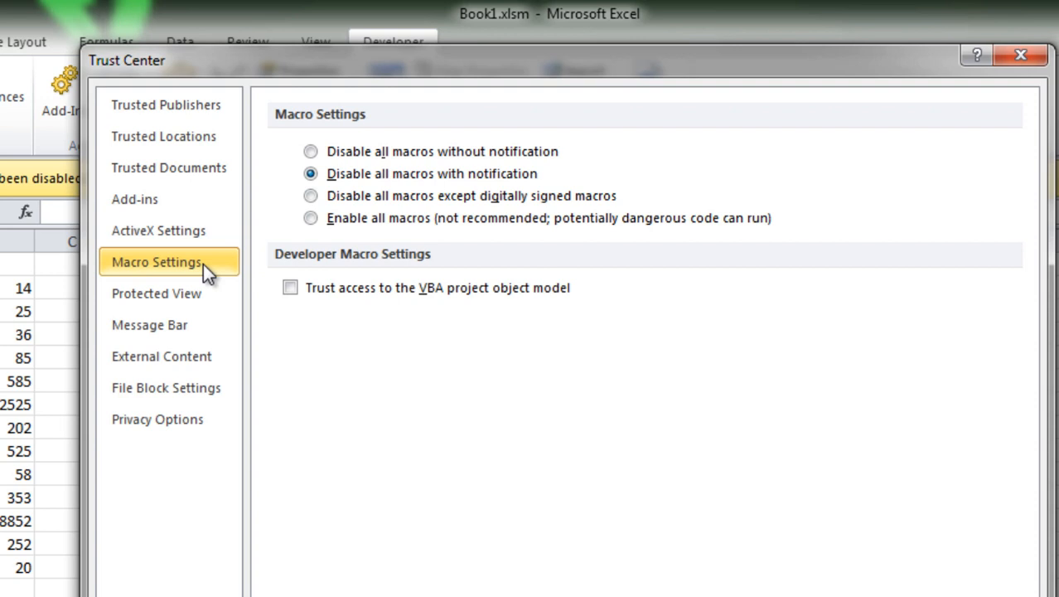
pyautogui.moveTo(555, 267)
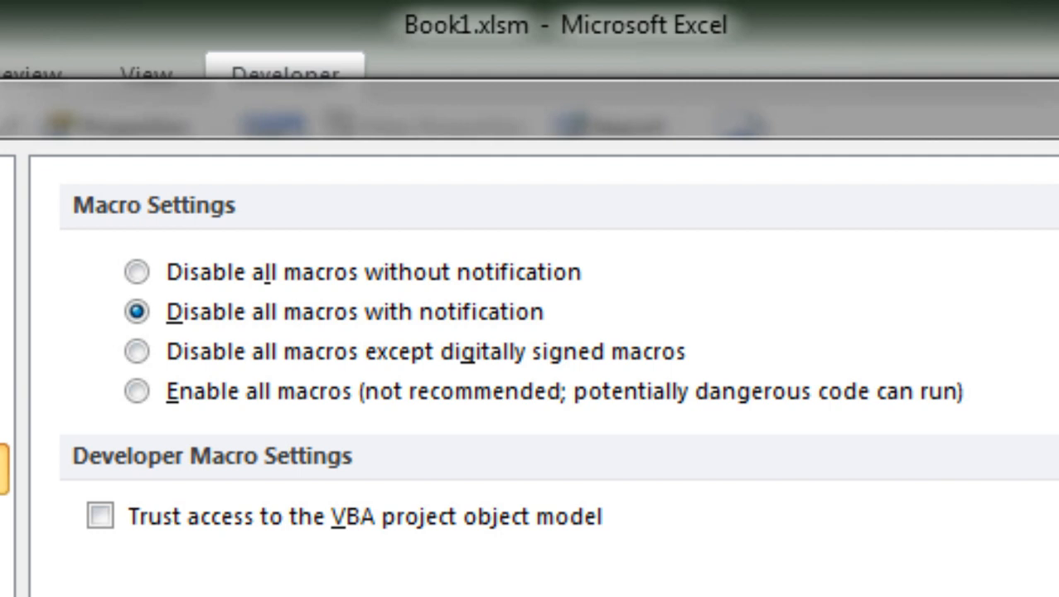
pyautogui.moveTo(760, 343)
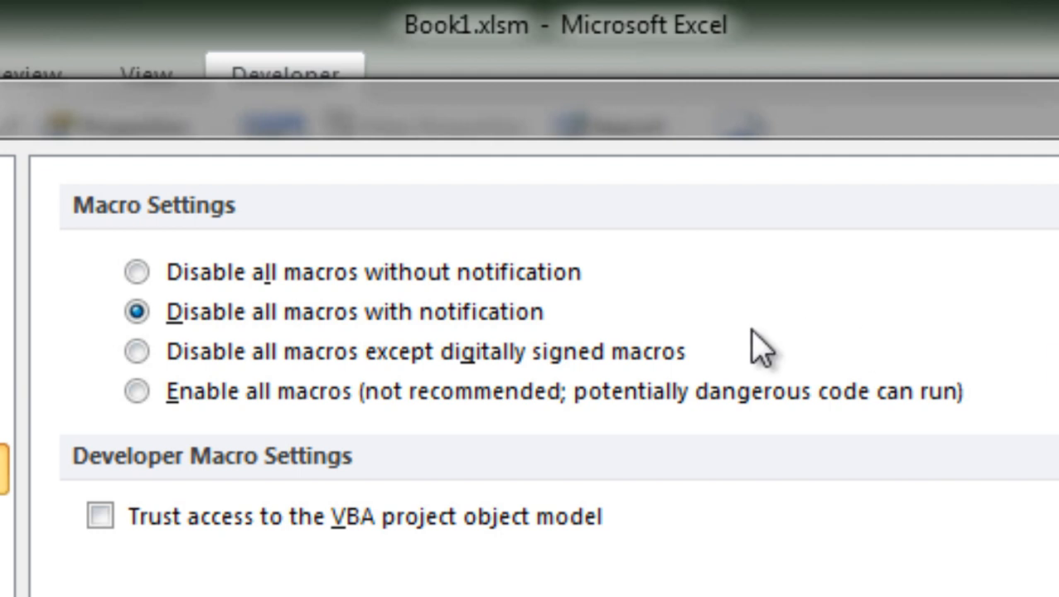
pyautogui.moveTo(721, 368)
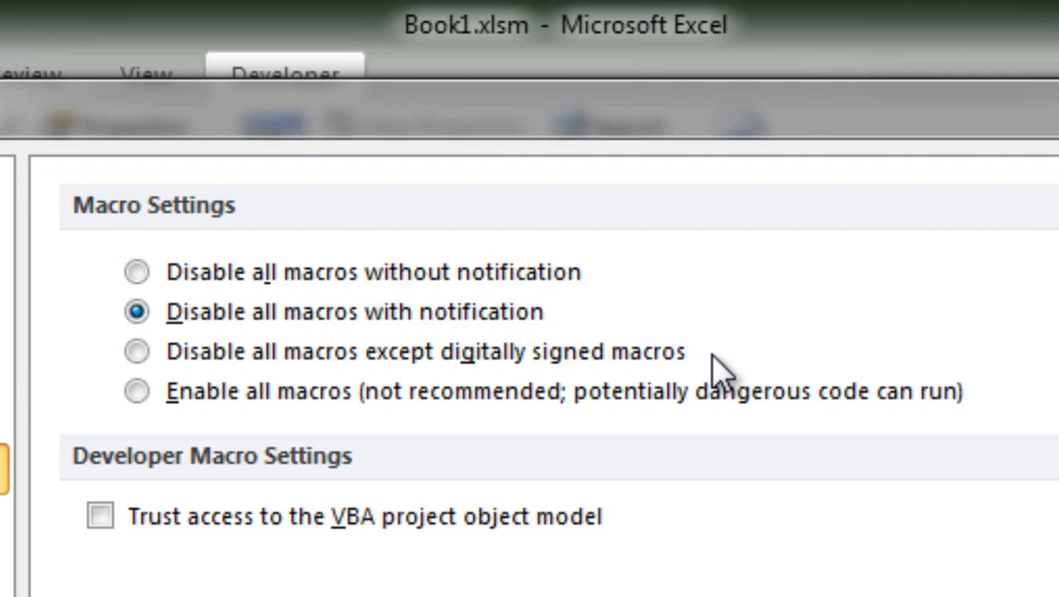
pyautogui.moveTo(716, 373)
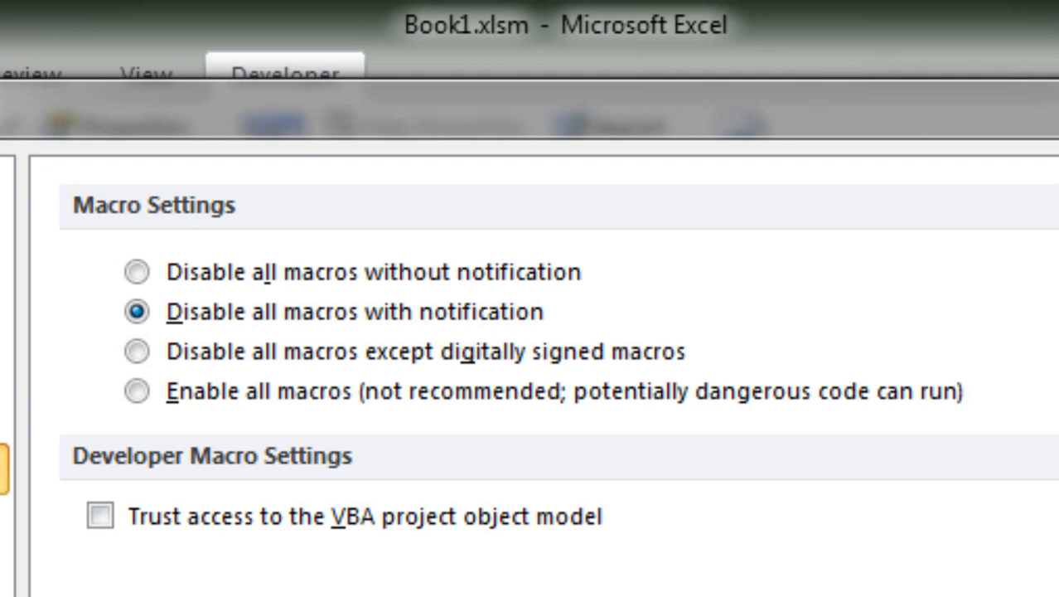
pyautogui.moveTo(505, 431)
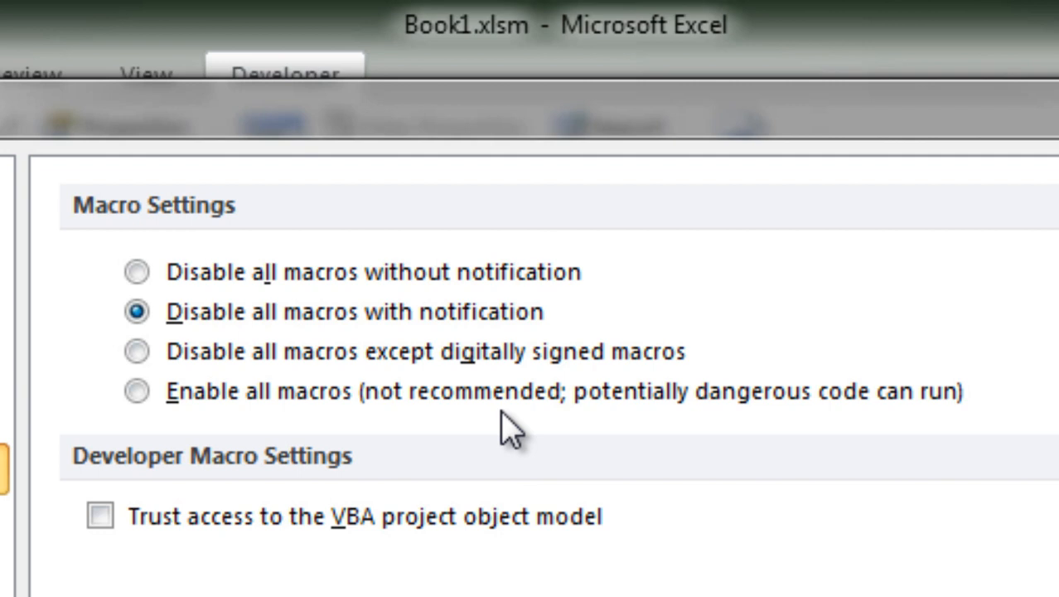
pyautogui.click(136, 391)
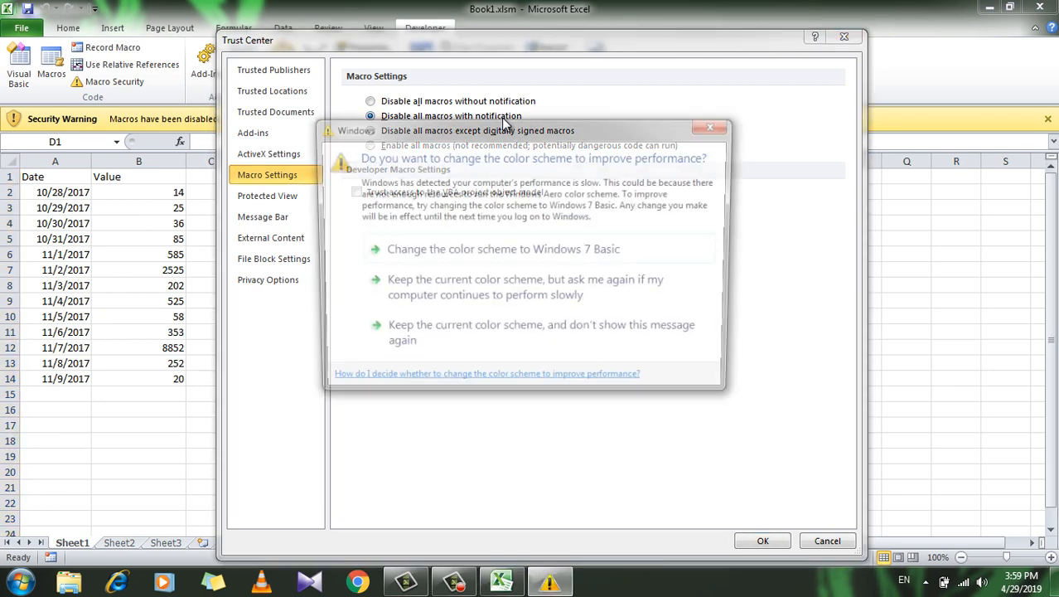
pyautogui.click(710, 126)
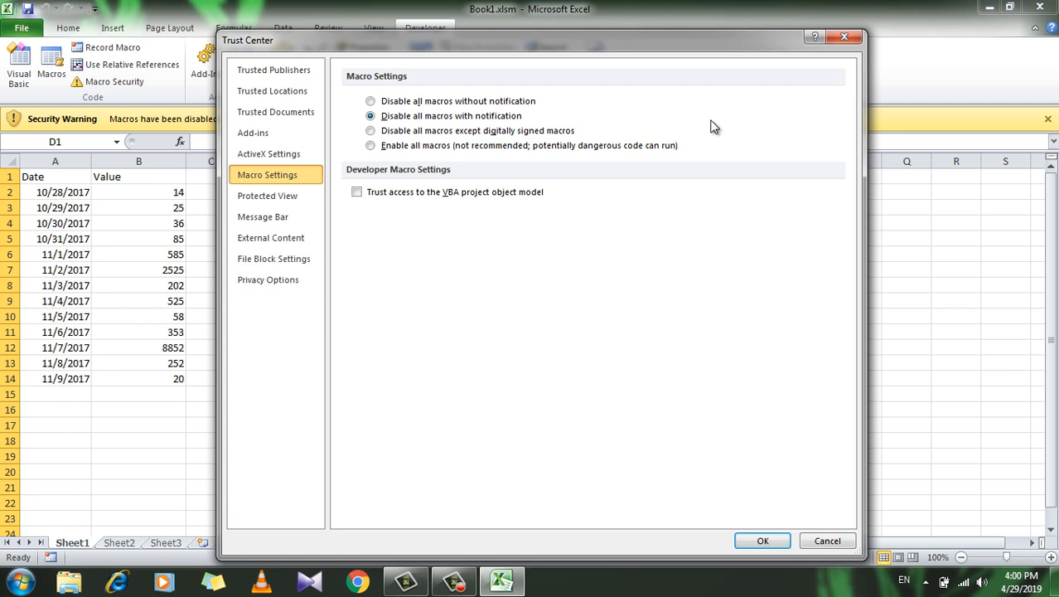
pyautogui.moveTo(362, 99)
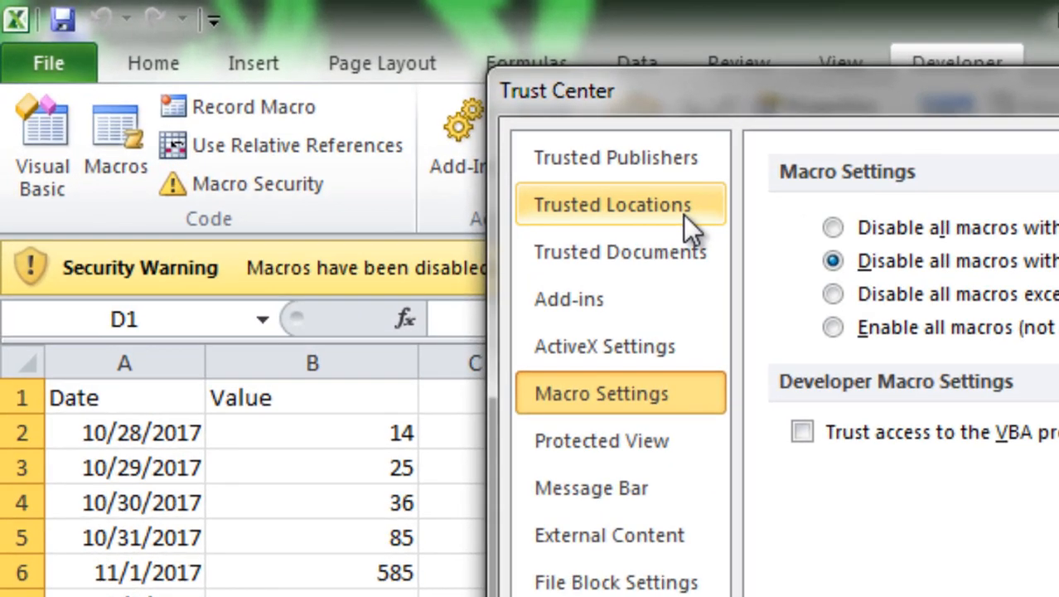
pyautogui.click(611, 206)
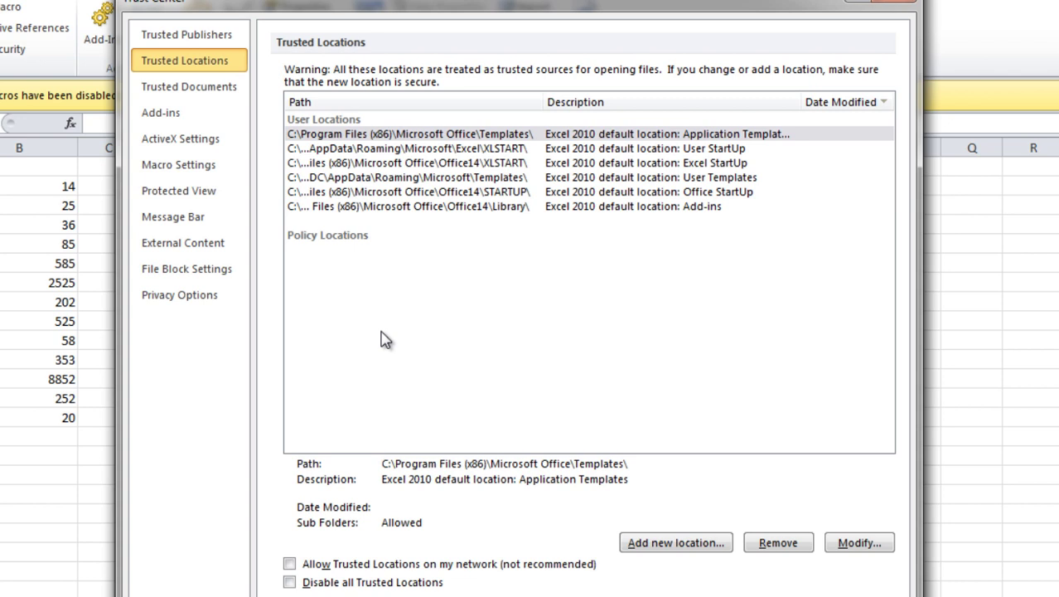
pyautogui.moveTo(737, 102)
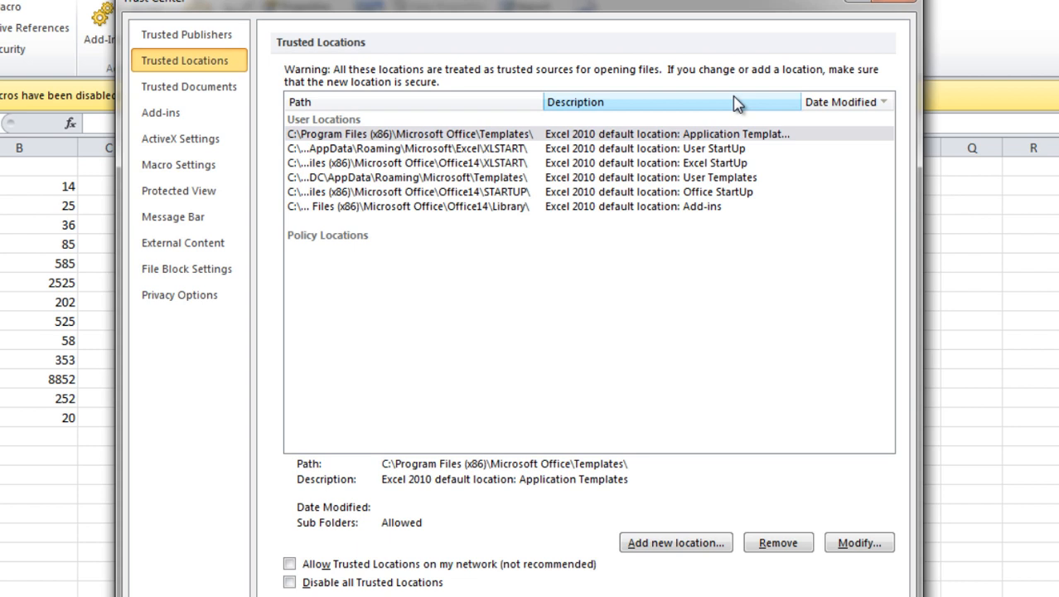
pyautogui.moveTo(655, 557)
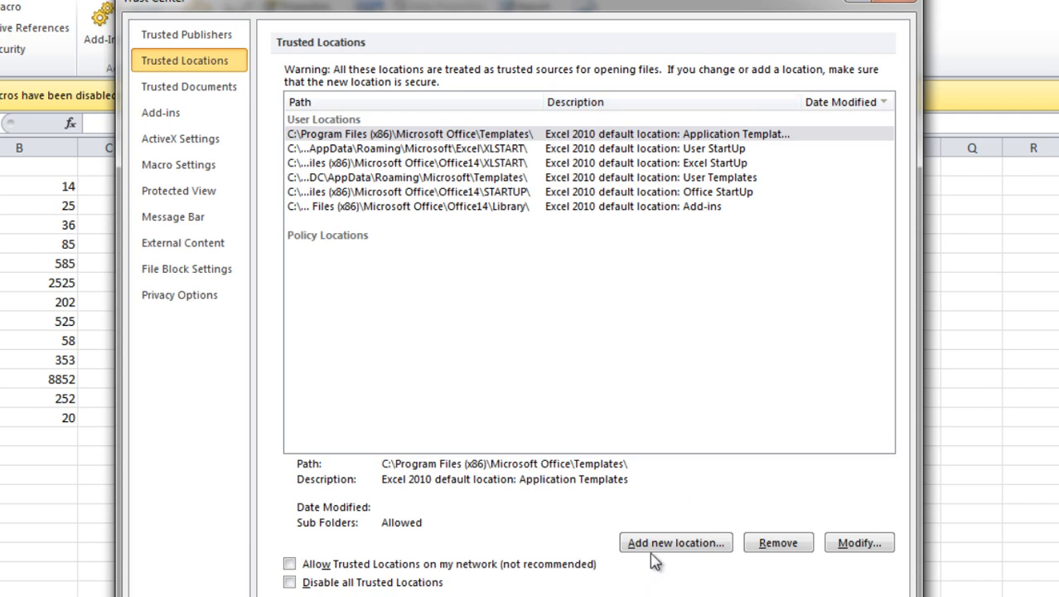
pyautogui.moveTo(677, 542)
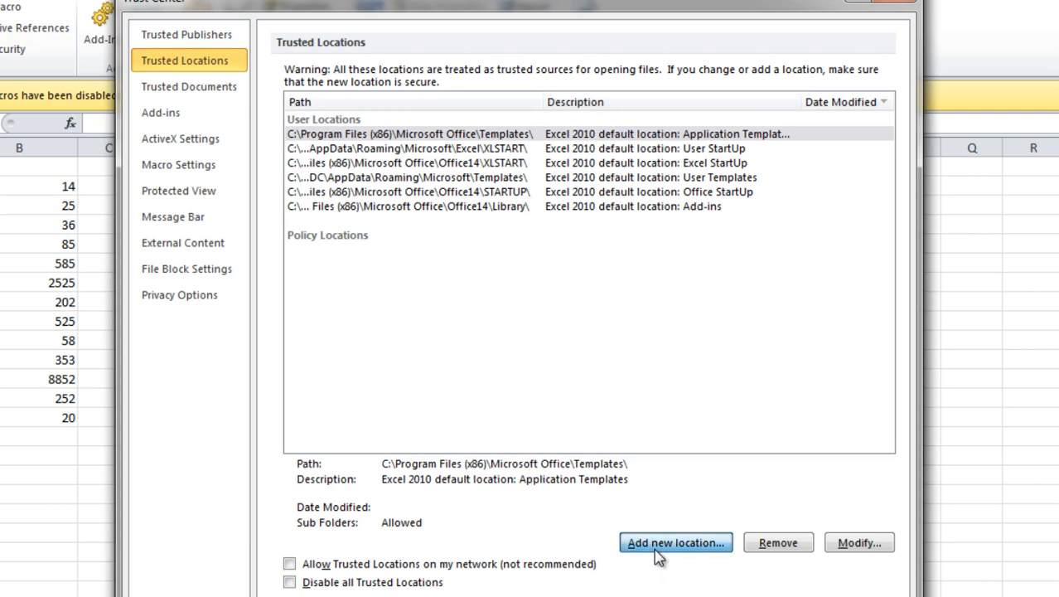
# Add a new trusted location and browse its path to the Desktop's Excel 10 tutorial folder.
pyautogui.click(675, 542)
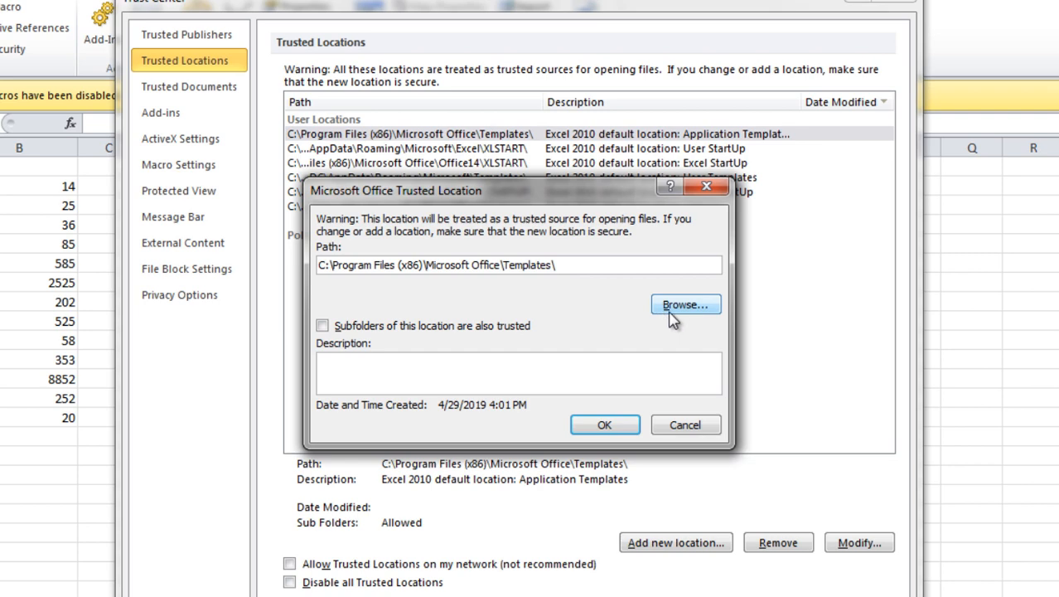
pyautogui.click(684, 305)
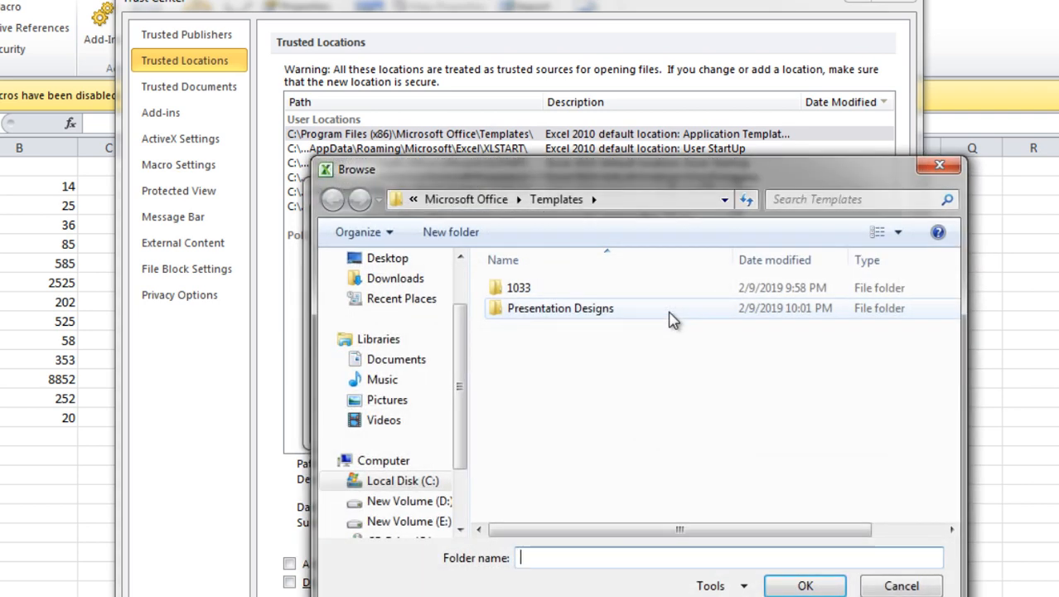
pyautogui.click(387, 259)
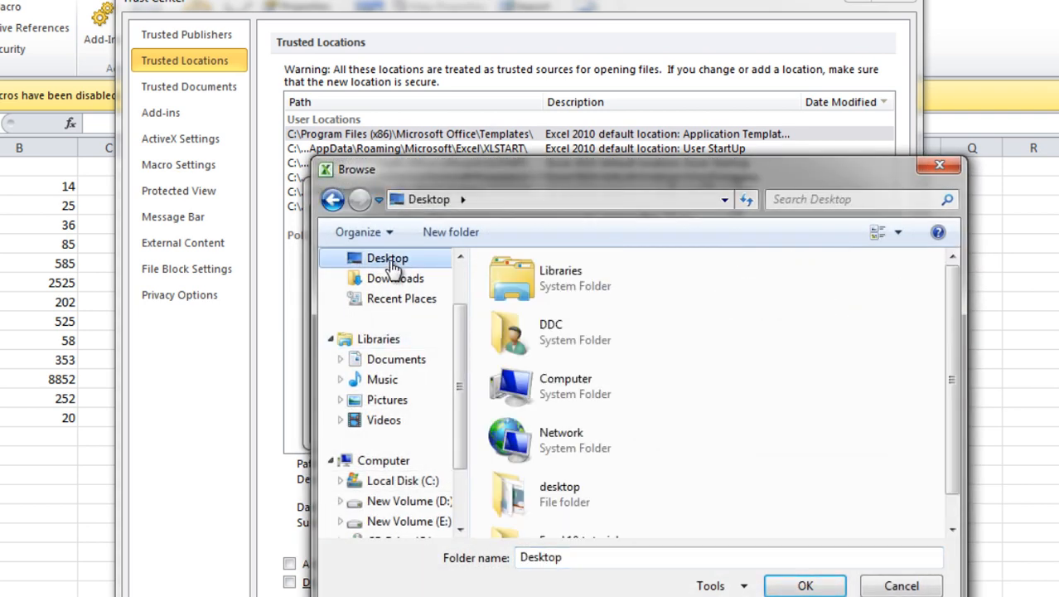
pyautogui.scroll(-3)
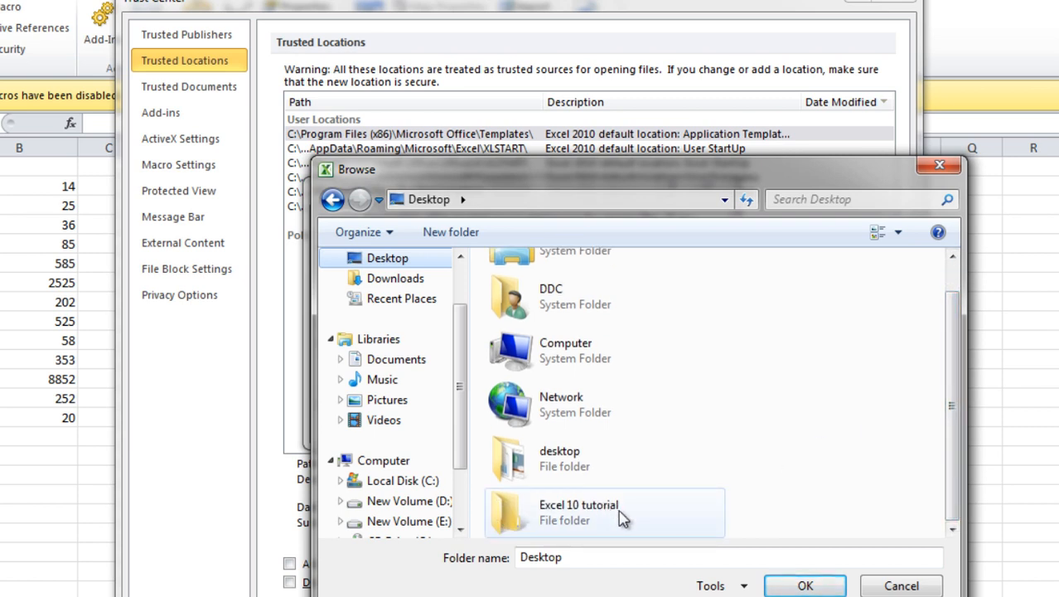
pyautogui.click(578, 510)
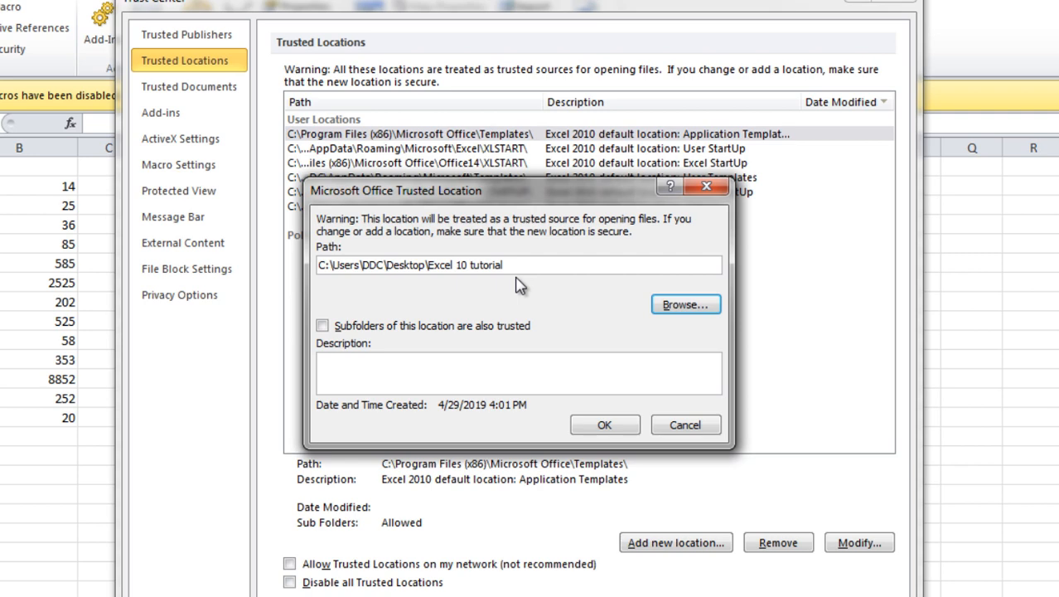
# Allow subfolders to be trusted too and confirm the new Excel 10 tutorial trusted location.
pyautogui.click(321, 325)
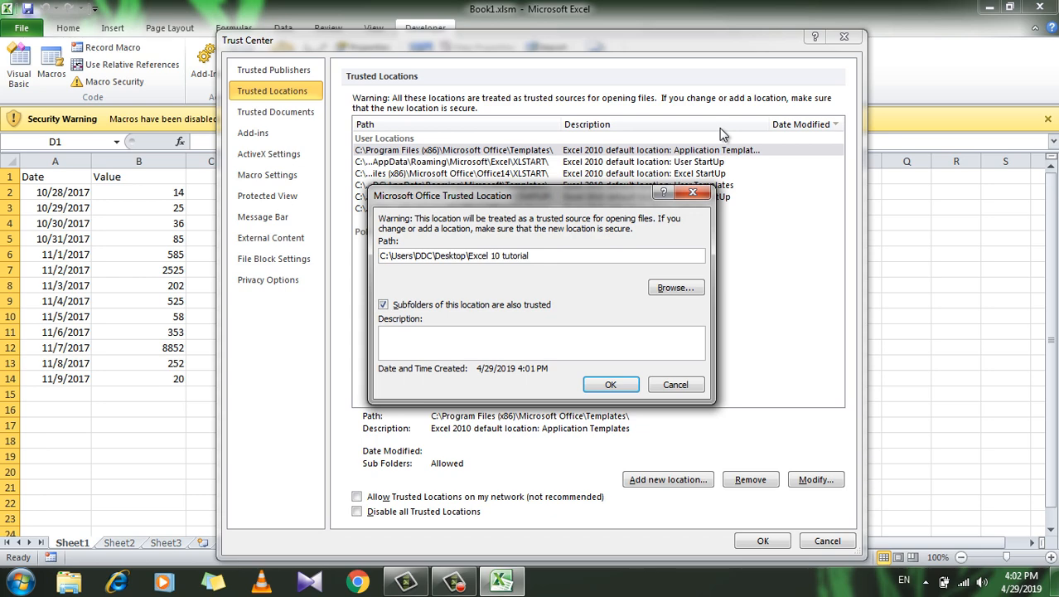
pyautogui.click(610, 385)
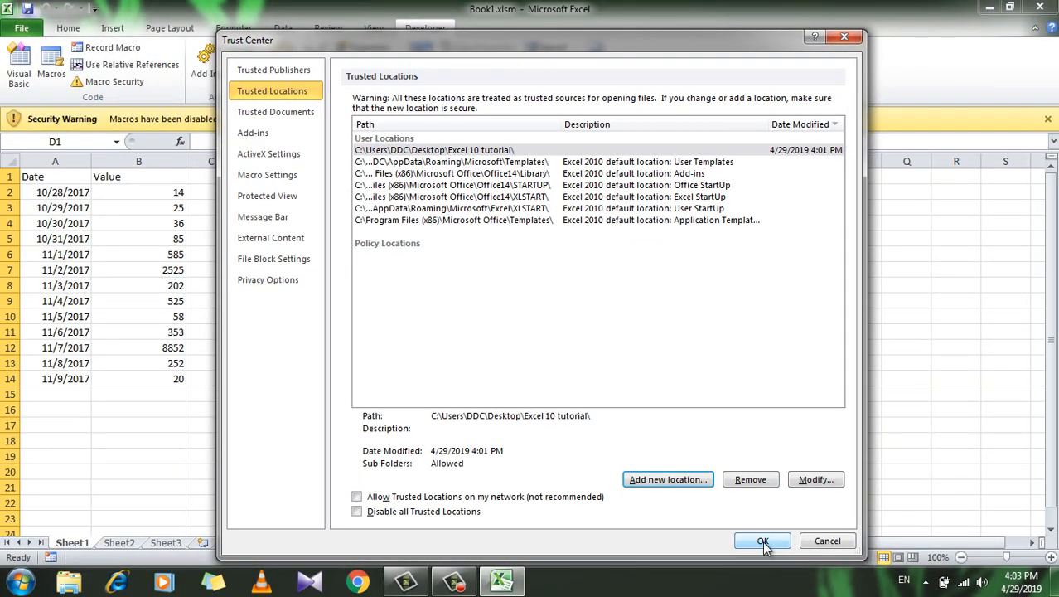
# Close the Trust Center with OK and reopen Book1.xlsm from the desktop without a security warning.
pyautogui.click(763, 540)
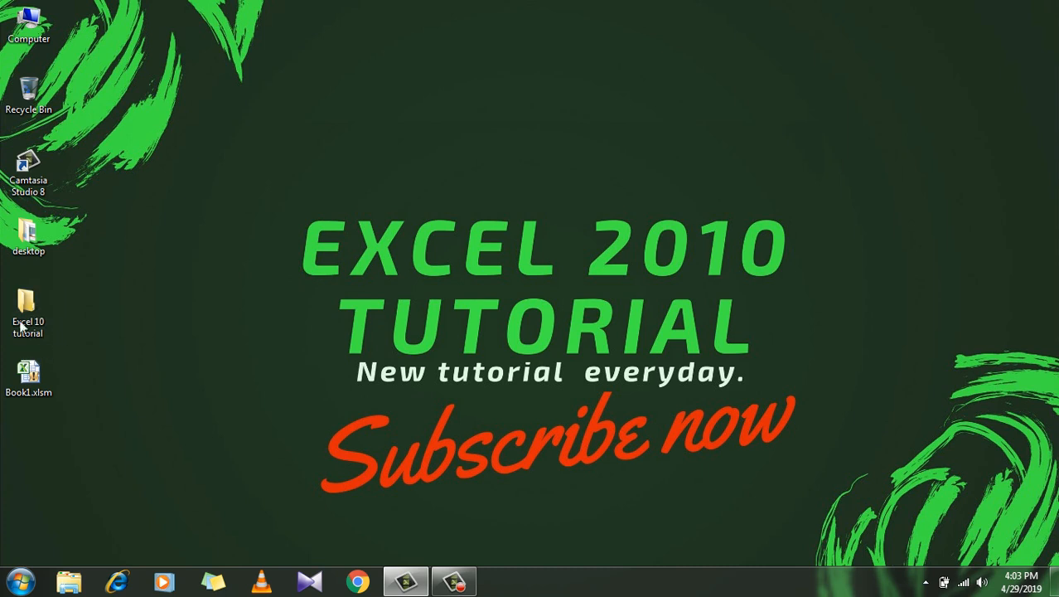
pyautogui.click(30, 378)
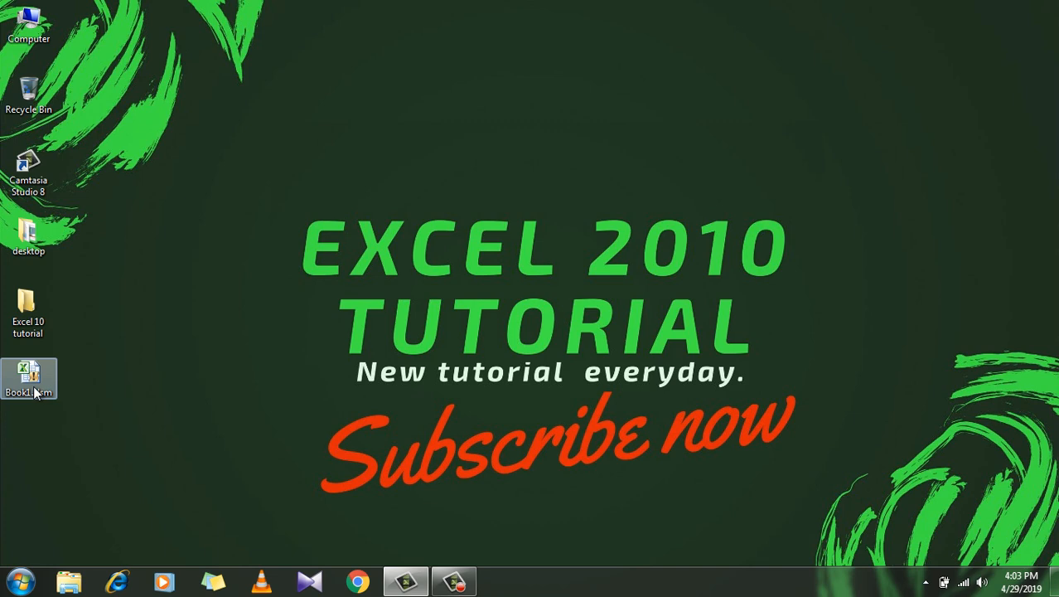
pyautogui.doubleClick(28, 378)
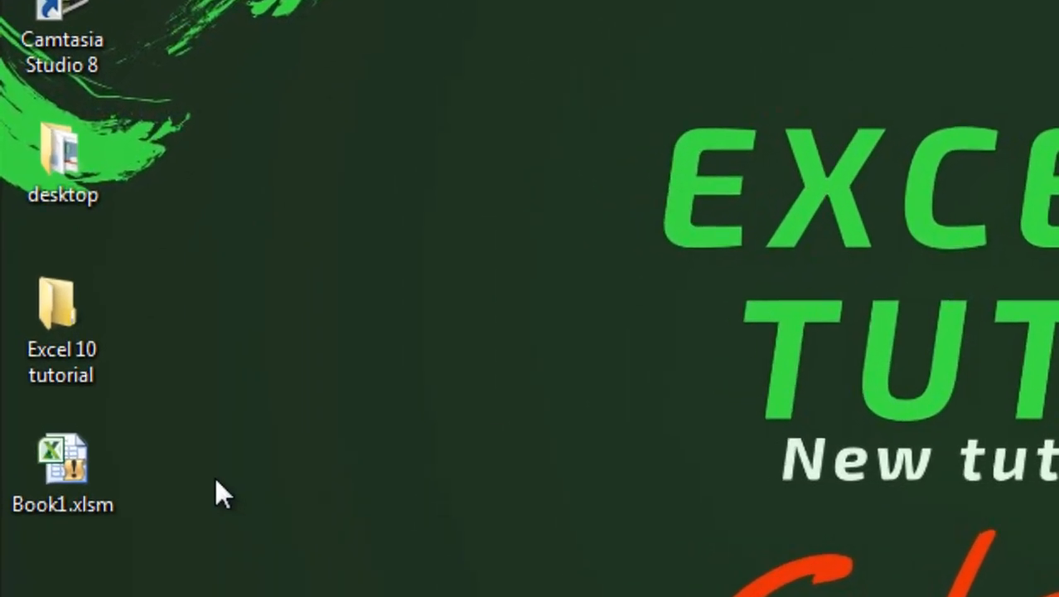
pyautogui.click(63, 464)
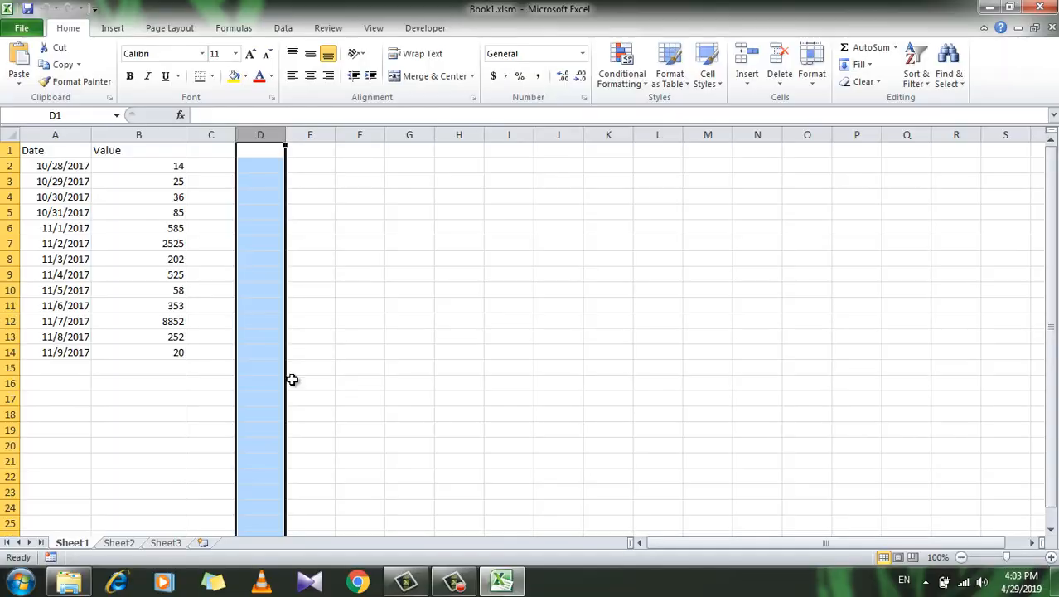
pyautogui.moveTo(312, 134)
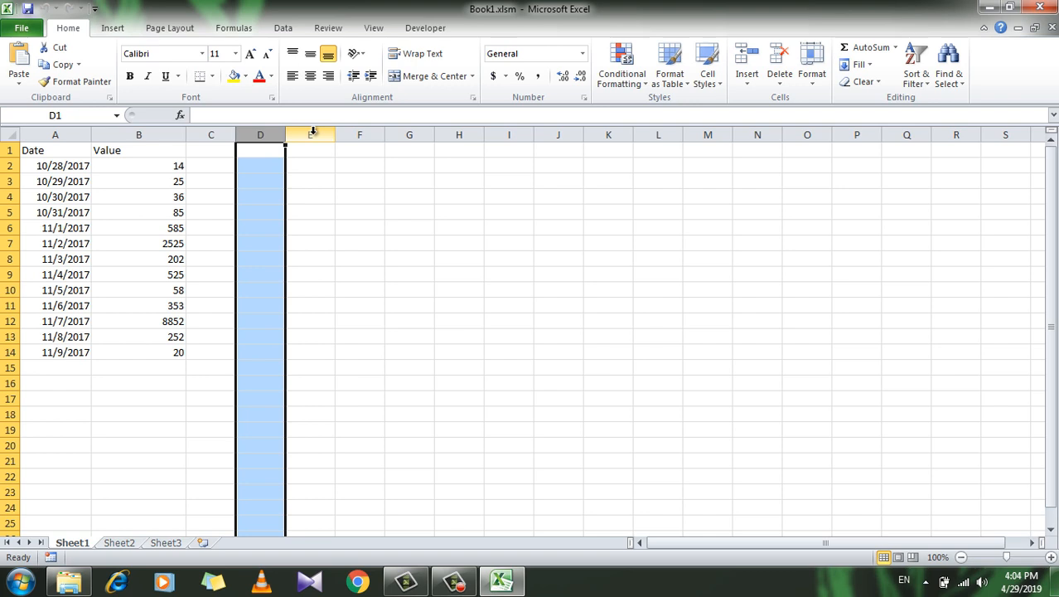
pyautogui.moveTo(696, 199)
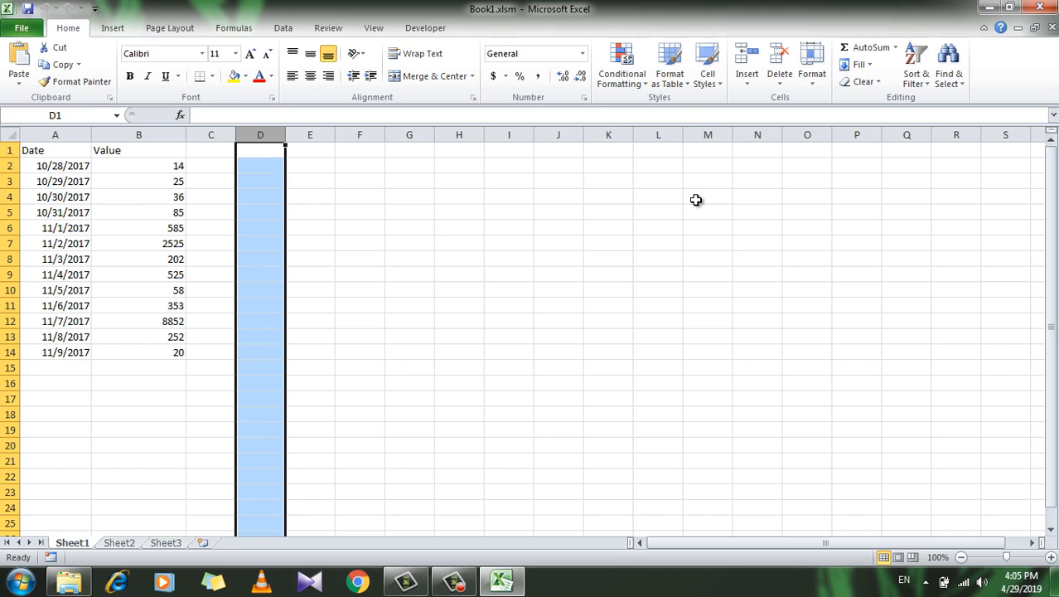
pyautogui.moveTo(728, 129)
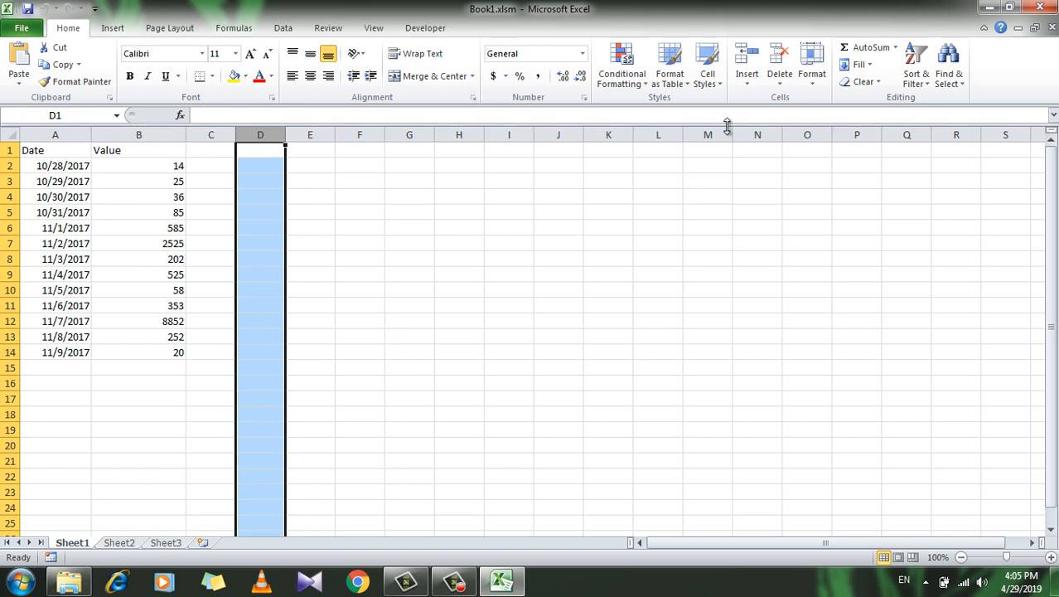